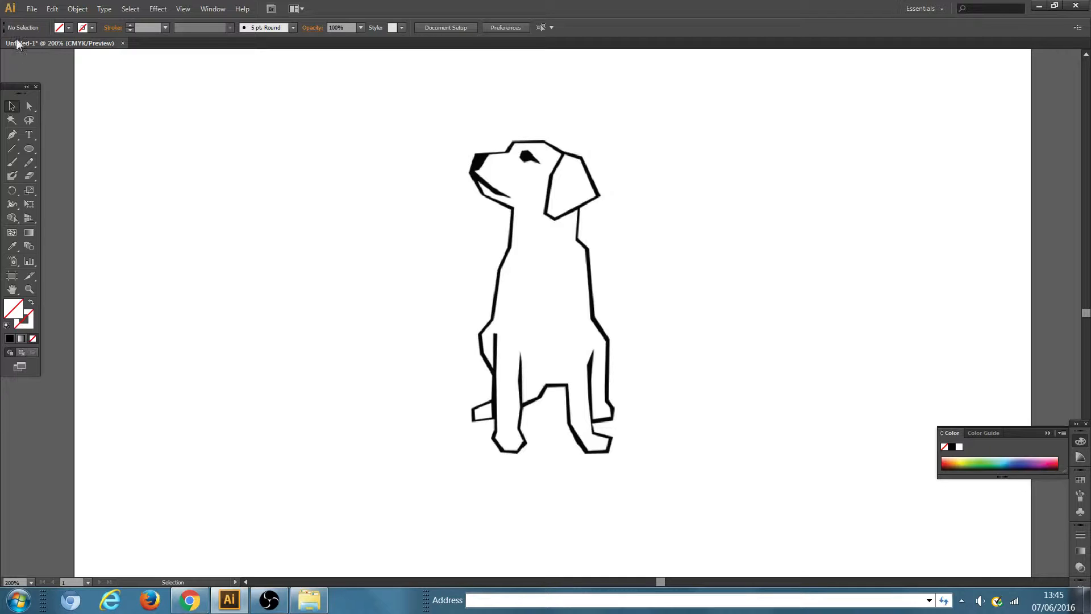
# Trace a closed Pen-tool outline around the dog's head, ear, neck and body over the sketch
pyautogui.click(32, 8)
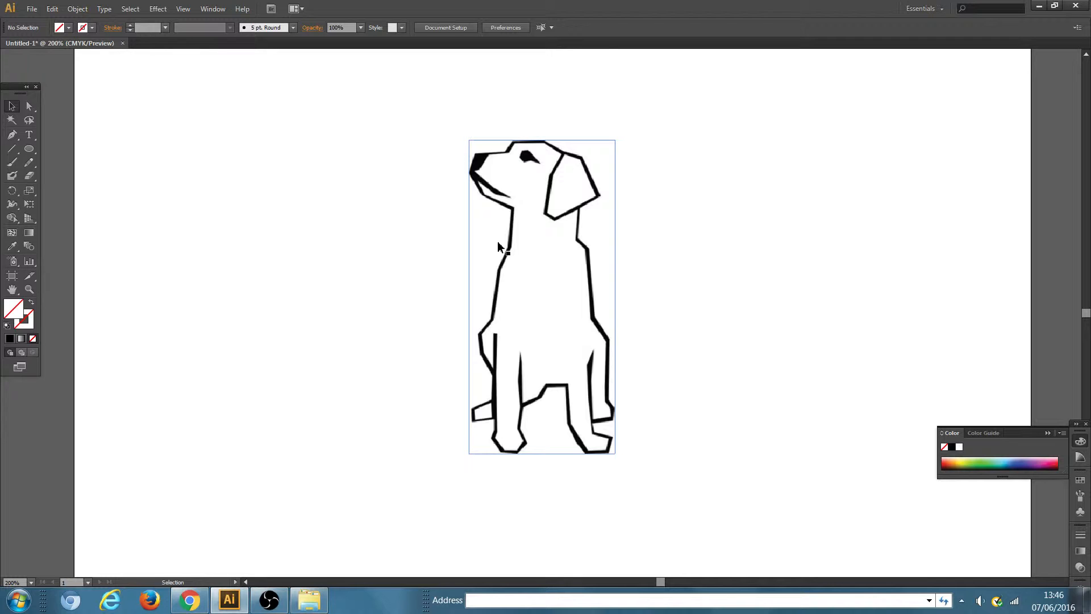
pyautogui.moveTo(518, 272)
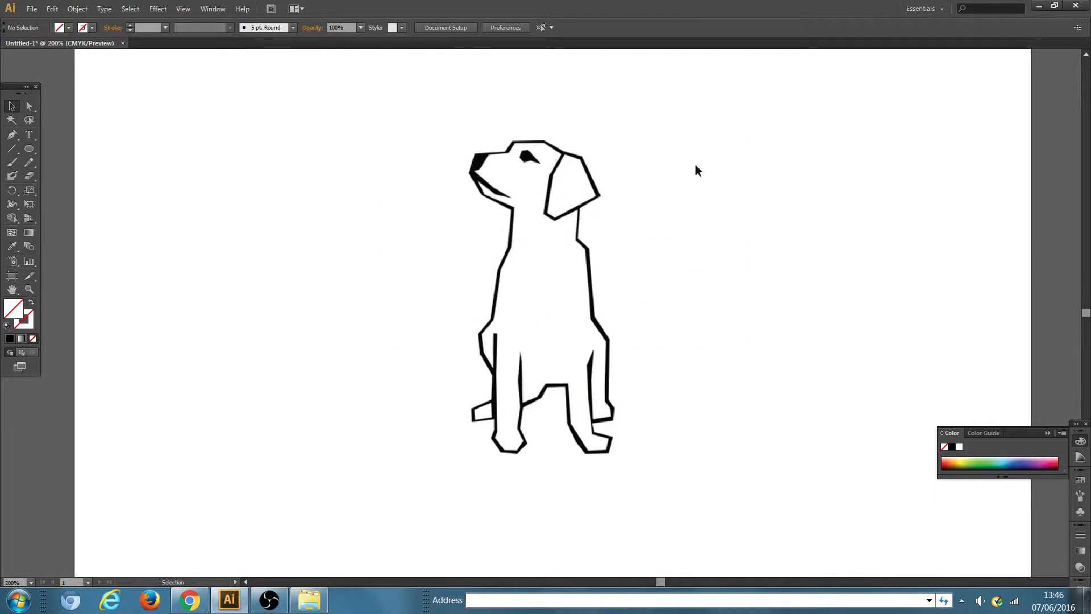
pyautogui.click(11, 135)
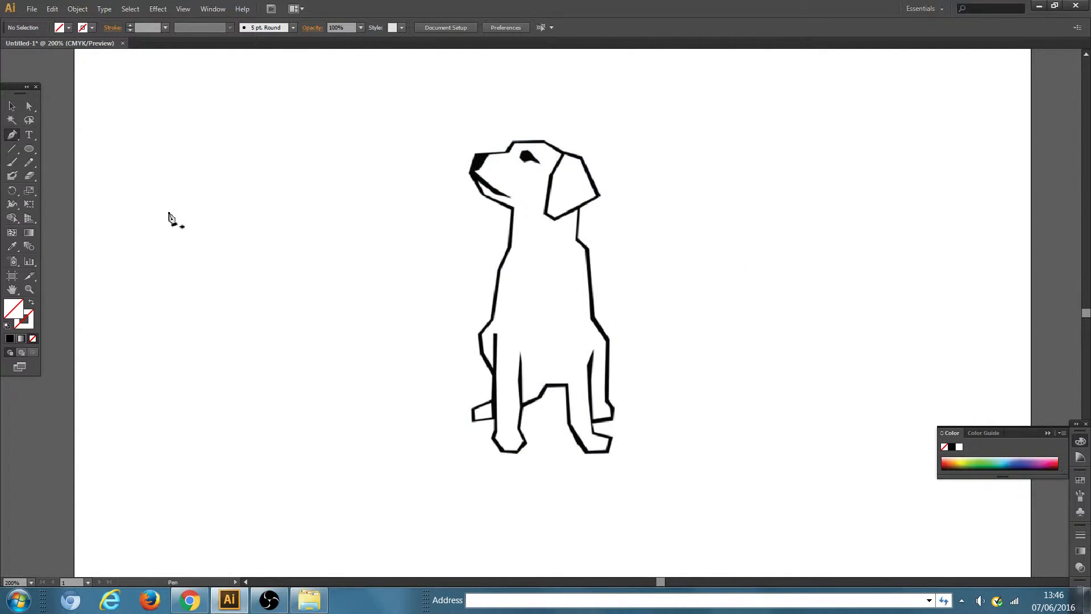
pyautogui.moveTo(402, 159)
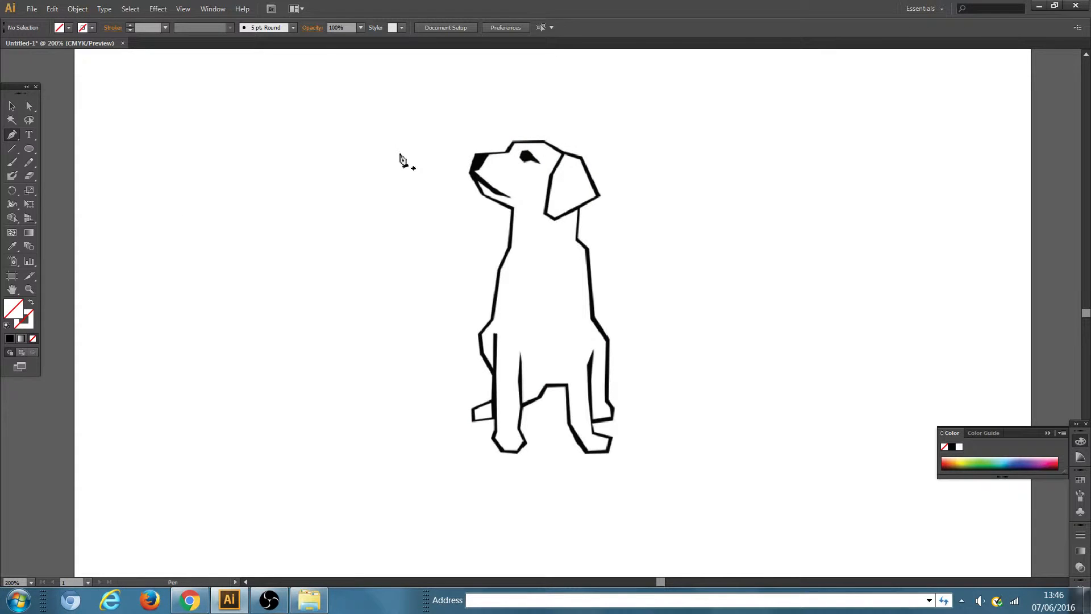
pyautogui.click(554, 173)
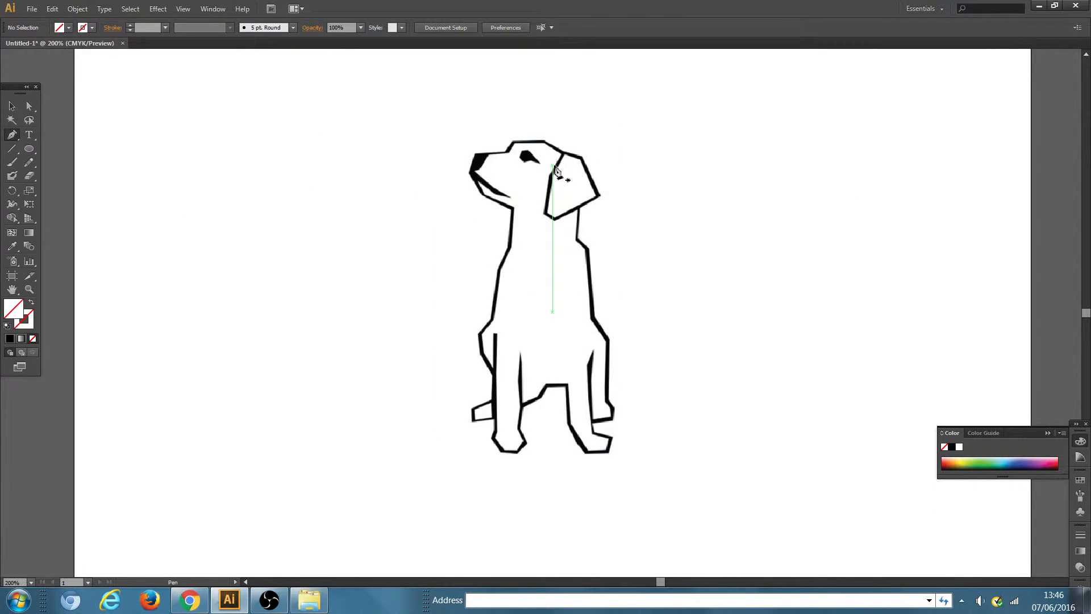
pyautogui.click(515, 151)
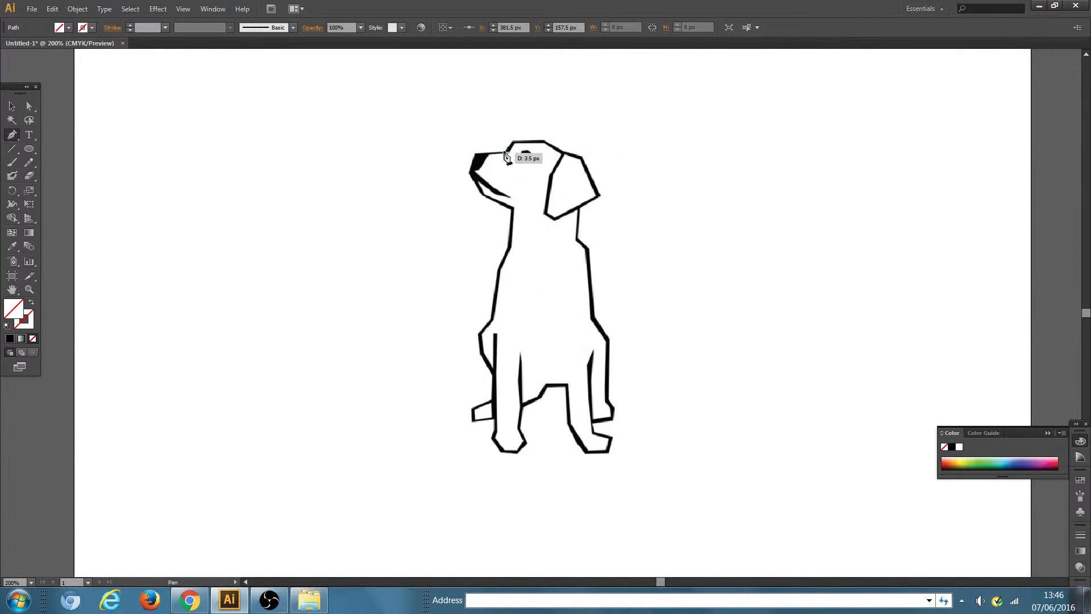
pyautogui.click(518, 147)
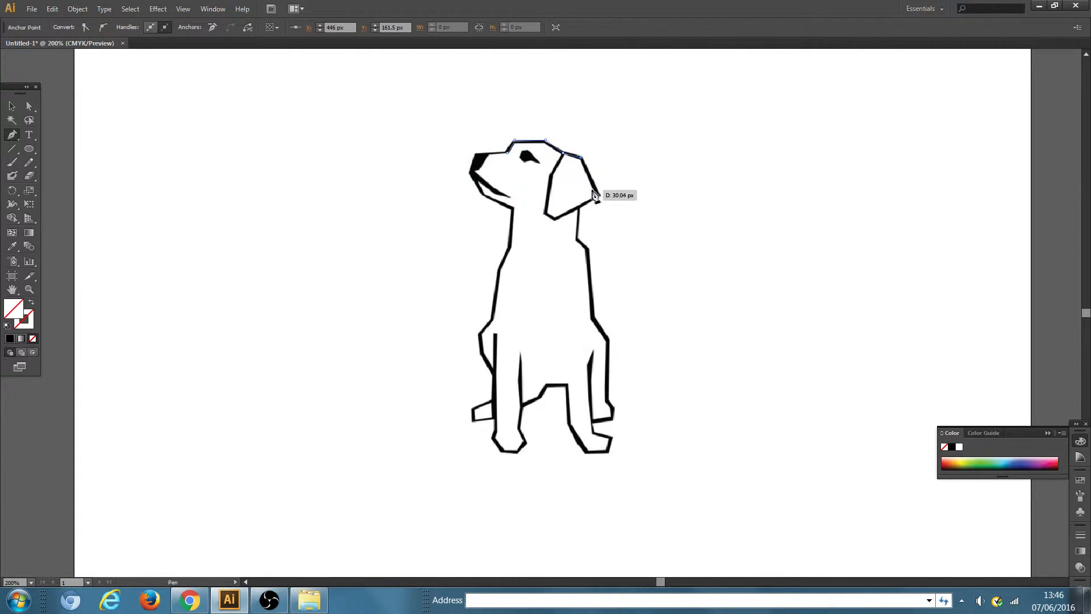
pyautogui.click(577, 213)
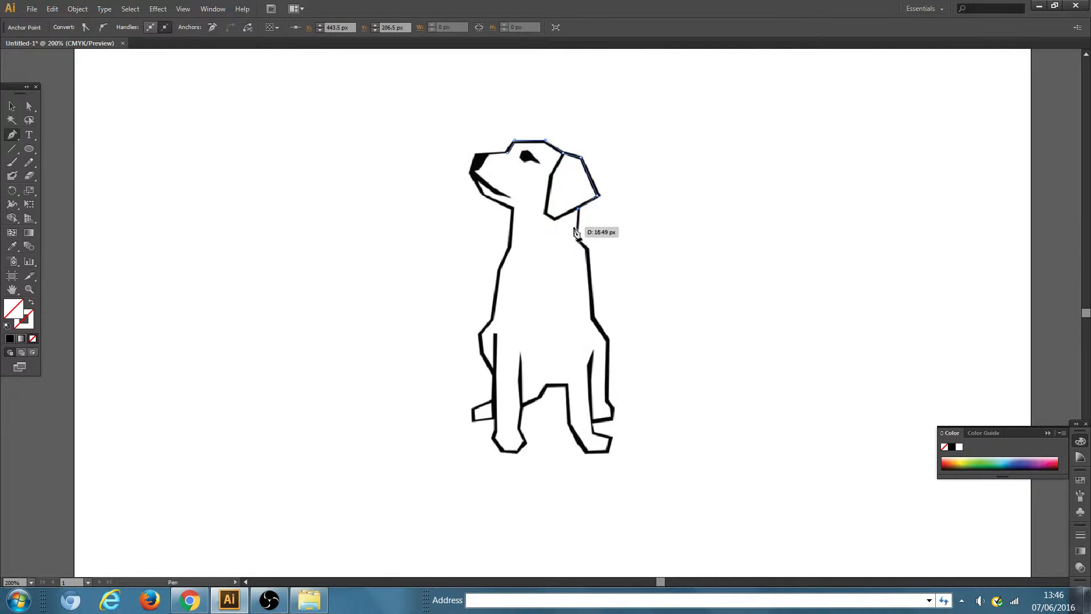
pyautogui.click(583, 315)
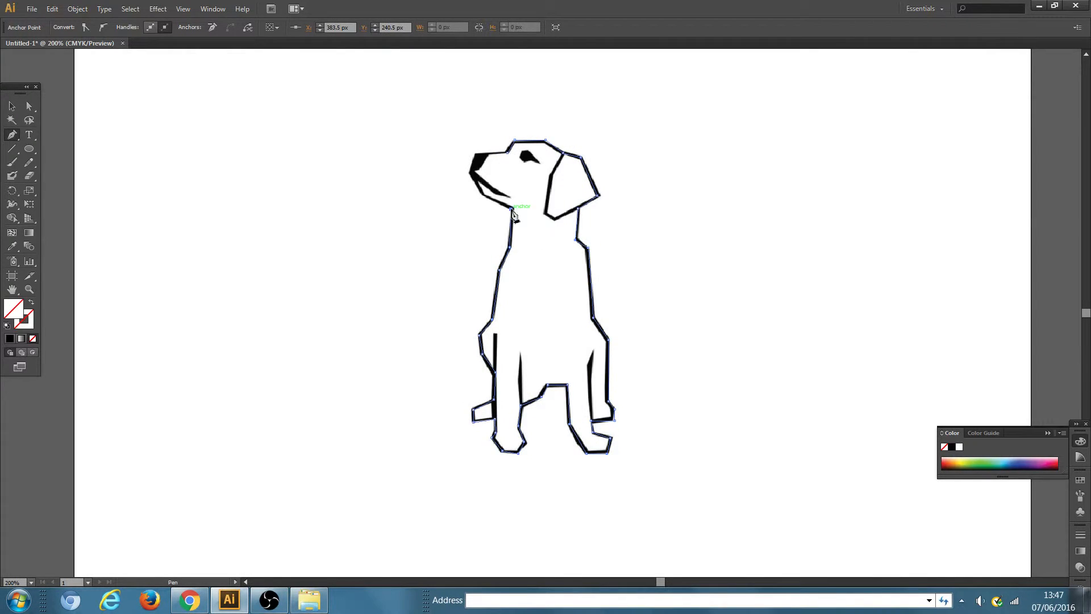
pyautogui.moveTo(511, 213); pyautogui.dragTo(473, 181)
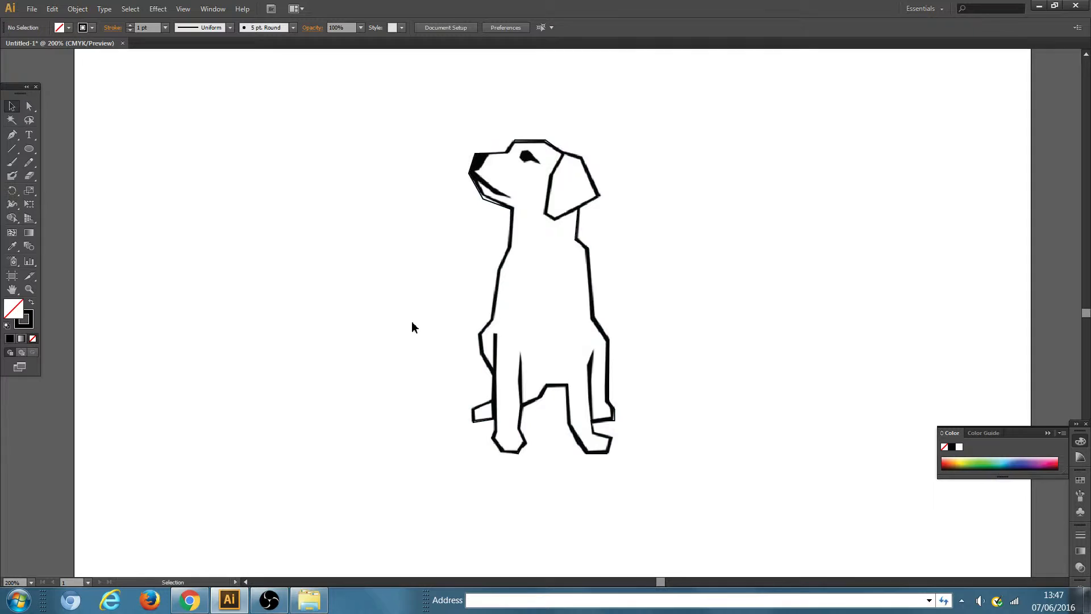
pyautogui.moveTo(385, 219)
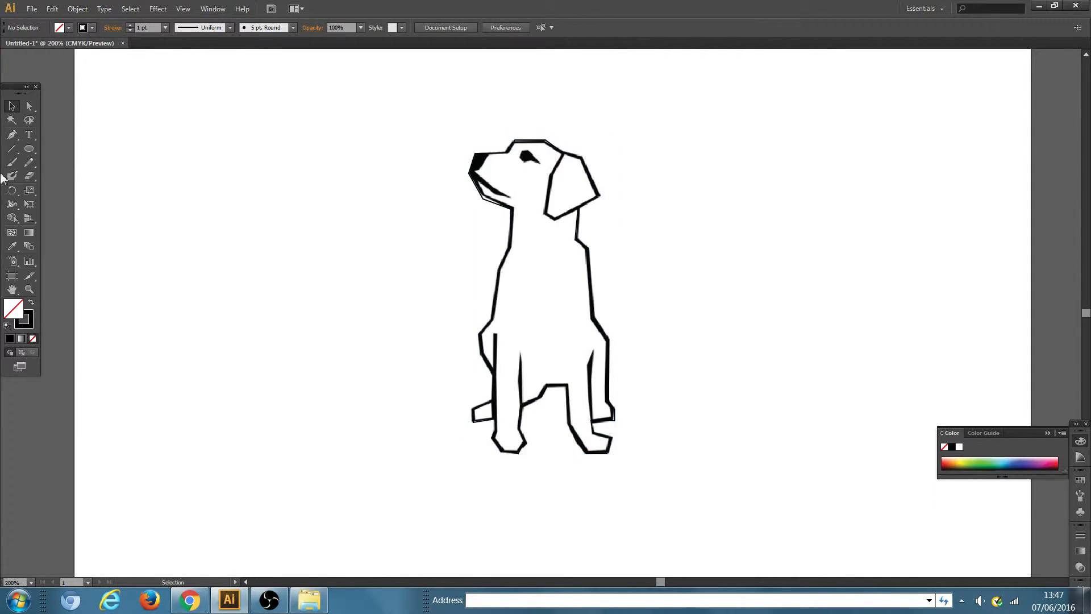
# Trace separate closed Pen-tool paths around the dog's eye and its mouth/nose area
pyautogui.click(12, 135)
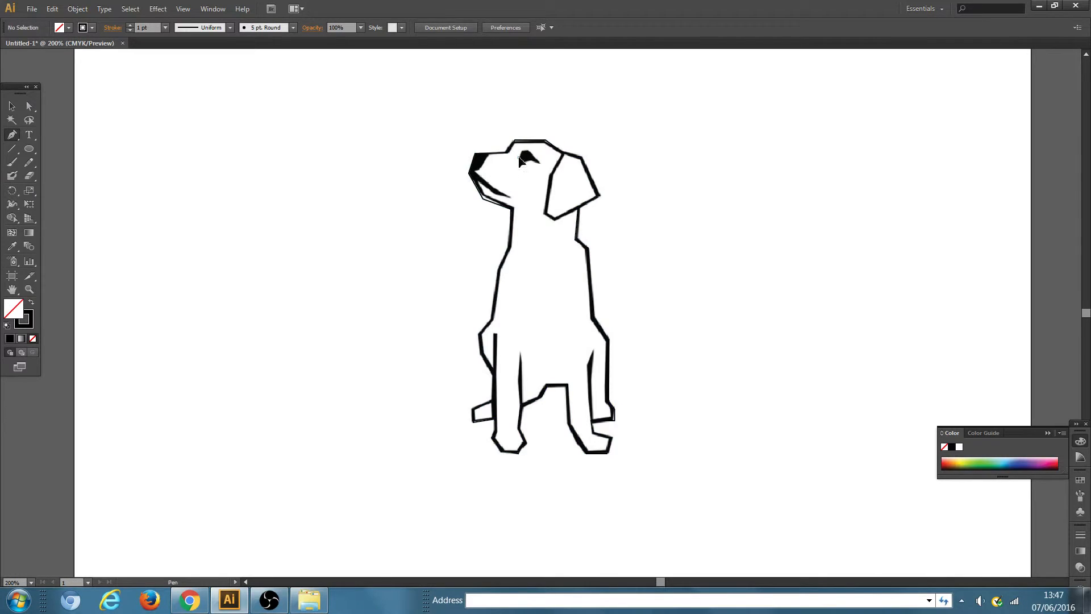
pyautogui.click(522, 155)
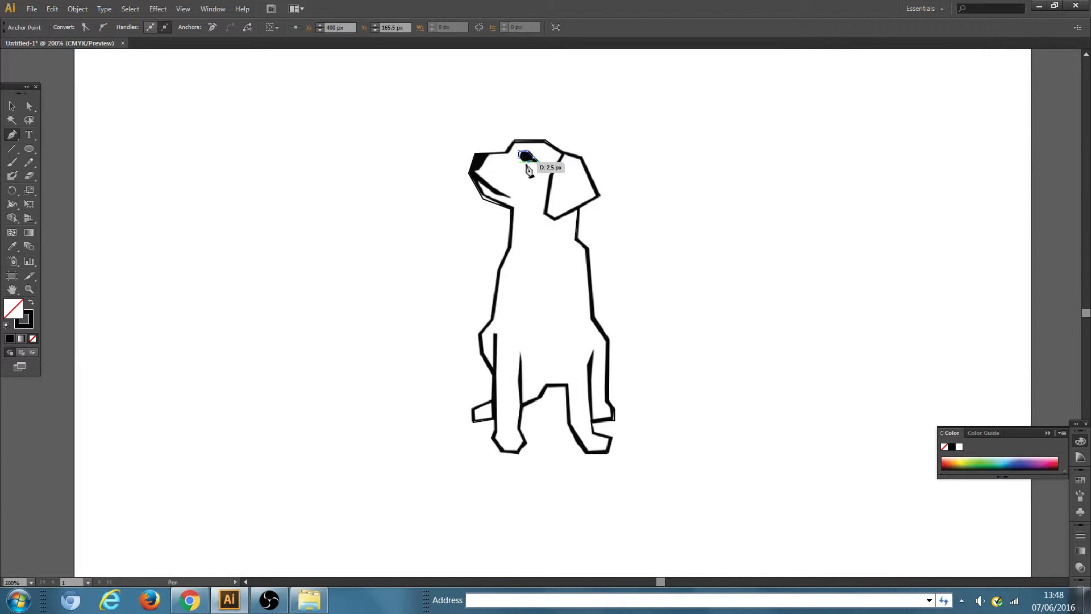
pyautogui.moveTo(525, 157); pyautogui.dragTo(550, 159)
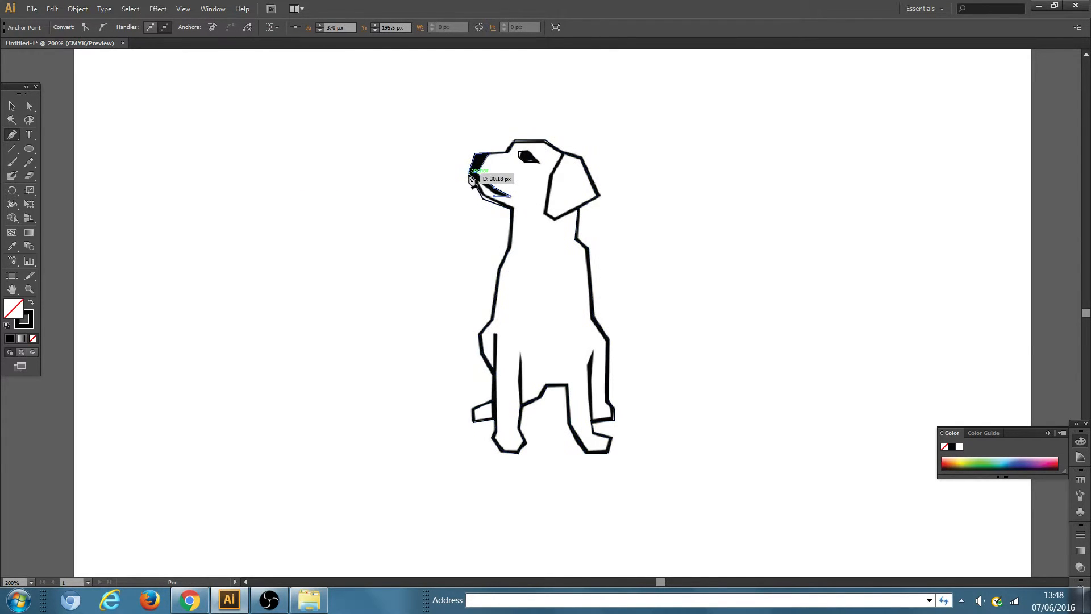
pyautogui.click(11, 105)
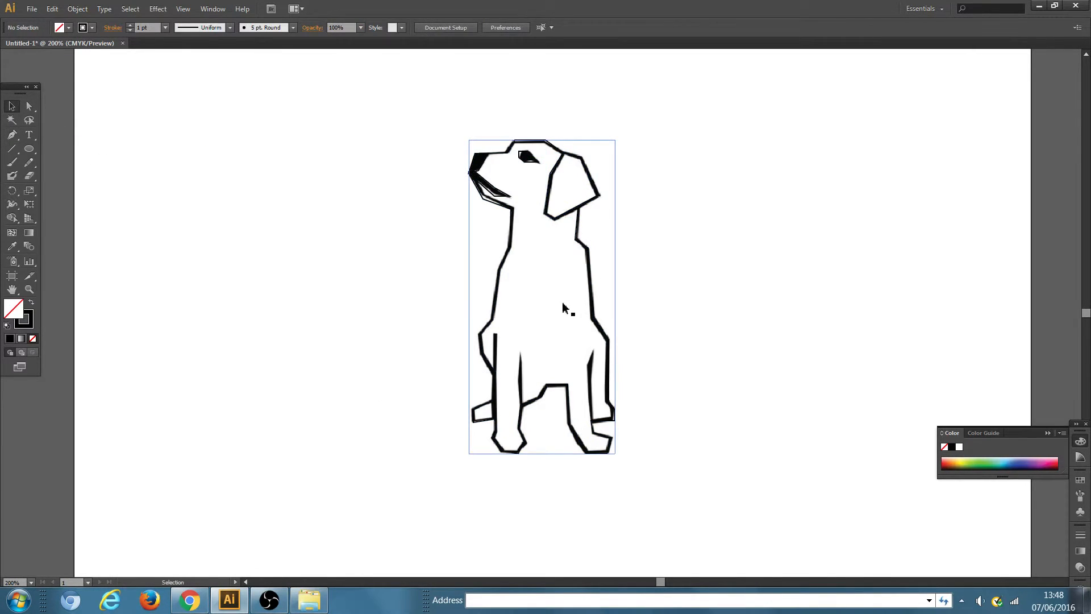
# Select the nose pieces and fill them with a dark red from the Color Picker
pyautogui.click(797, 332)
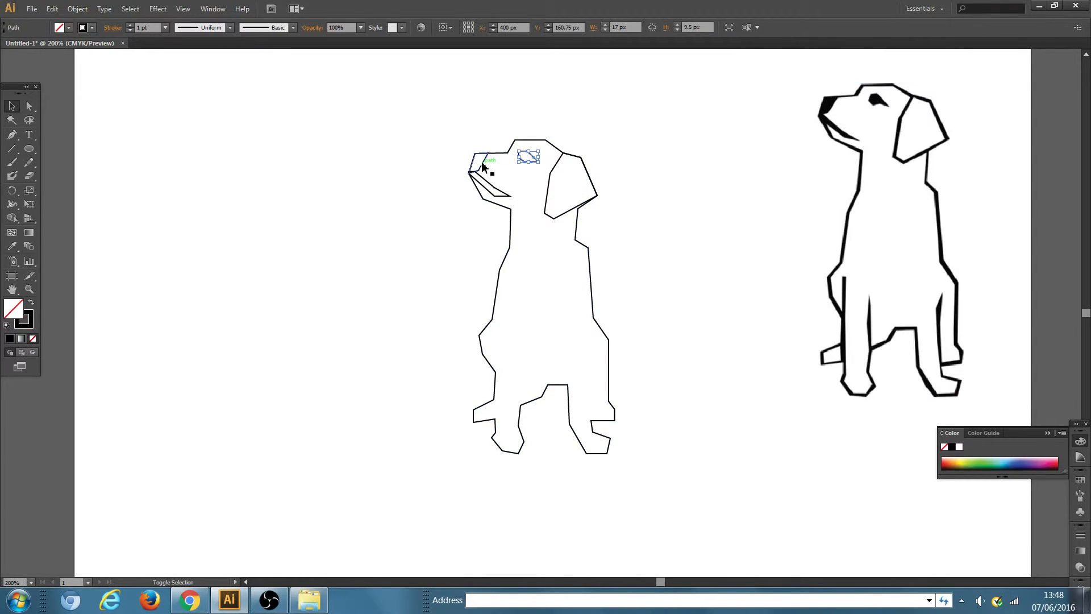
pyautogui.click(10, 105)
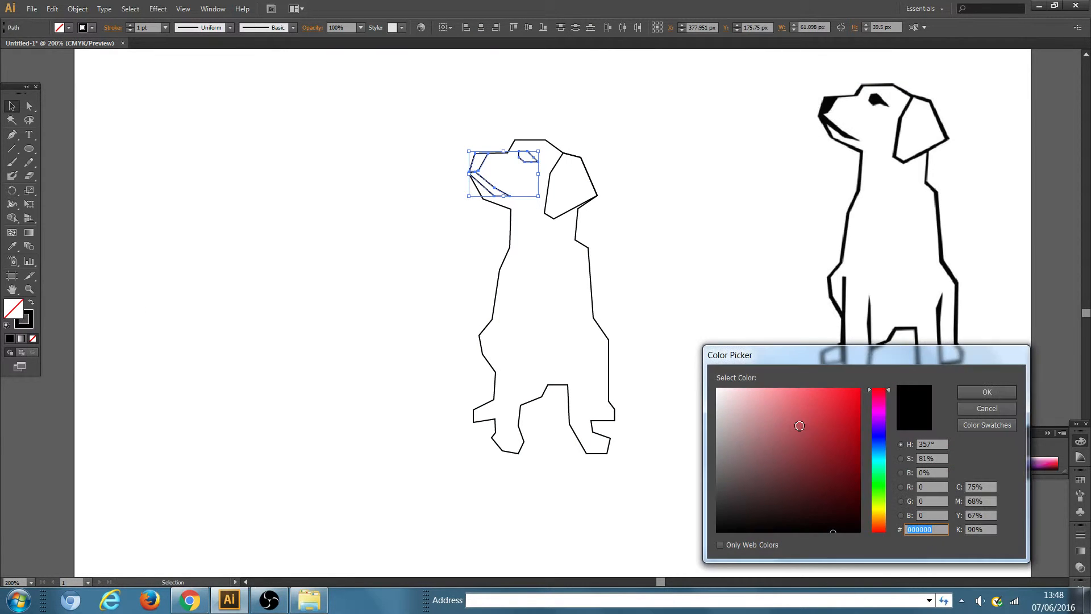
pyautogui.click(840, 446)
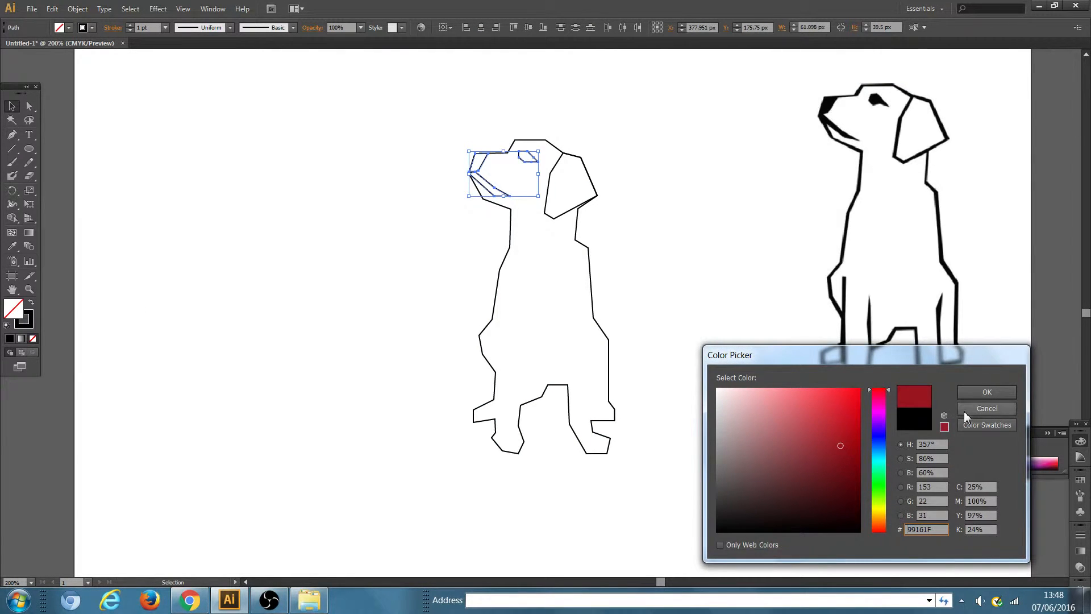
pyautogui.click(987, 392)
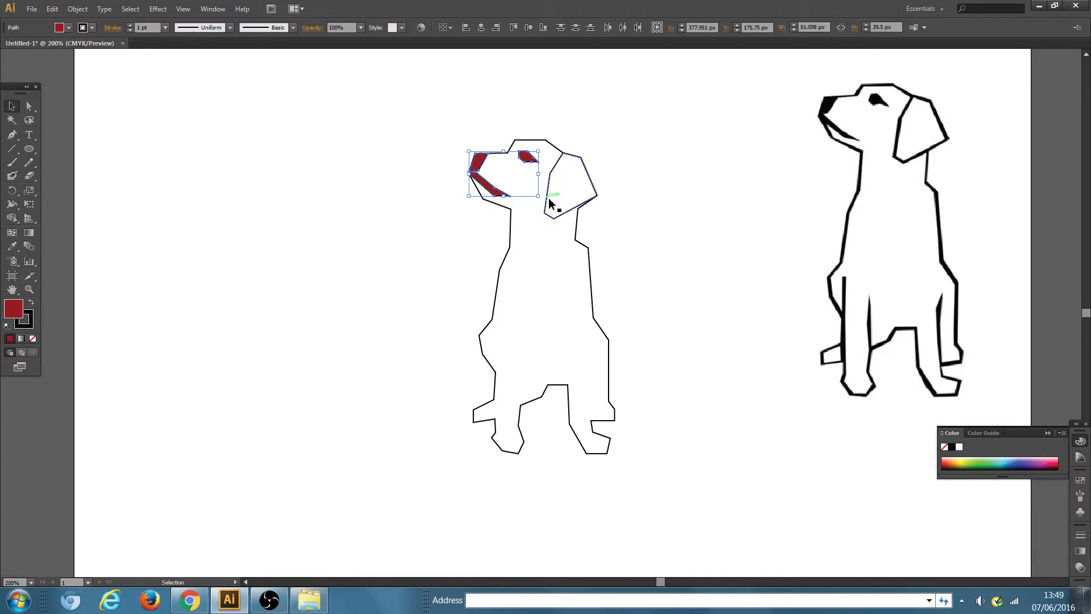
# Fill the ear dark red and the body a lighter red, leaving no outlines
pyautogui.click(529, 154)
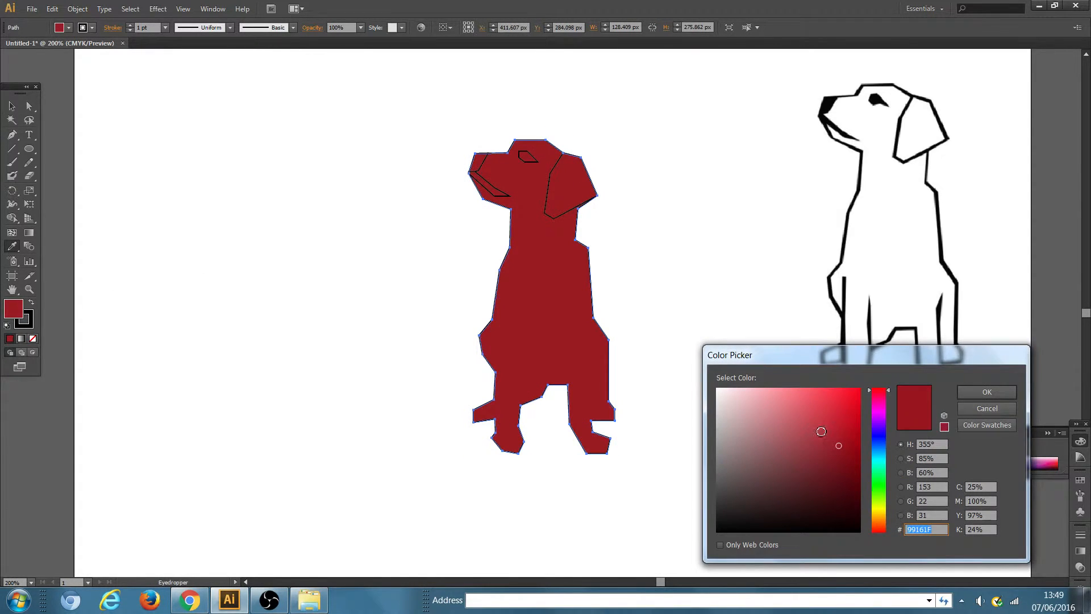
pyautogui.click(986, 392)
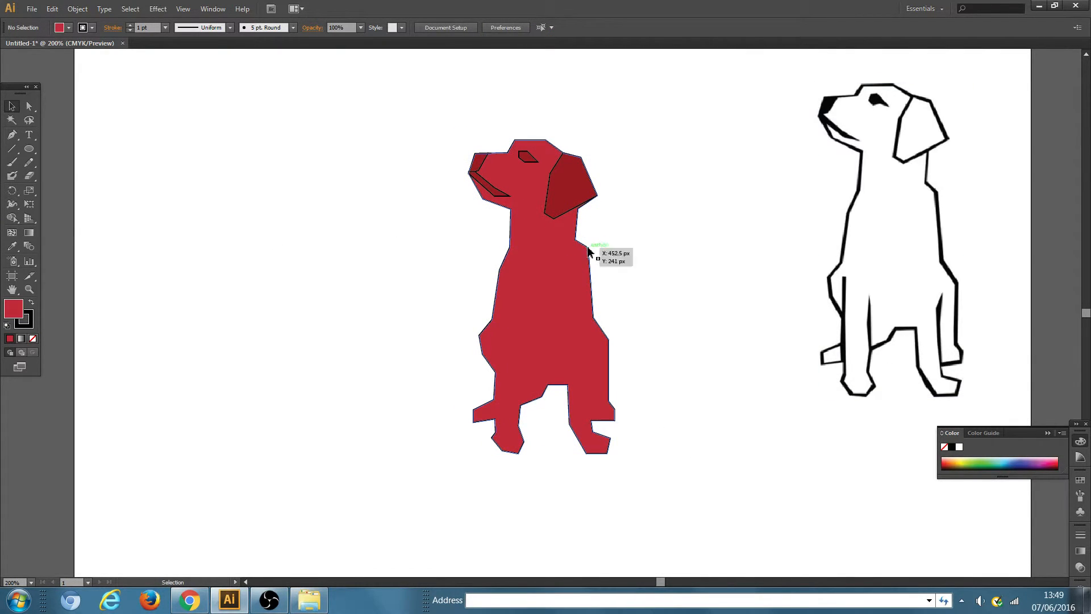
pyautogui.moveTo(679, 534)
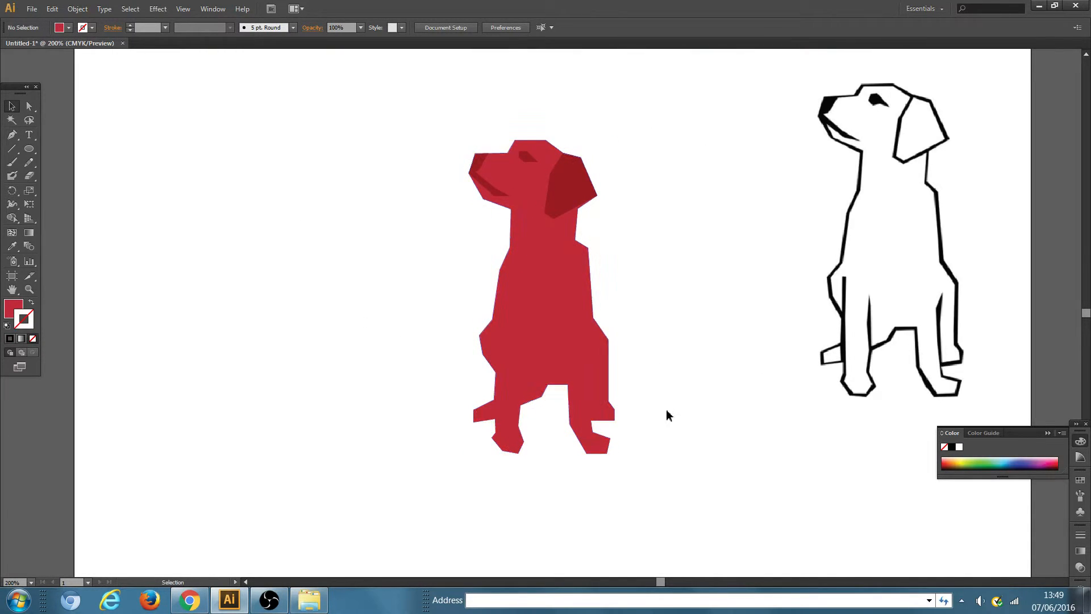
# Draw a white ellipse with no stroke behind the dog as a badge frame
pyautogui.click(892, 240)
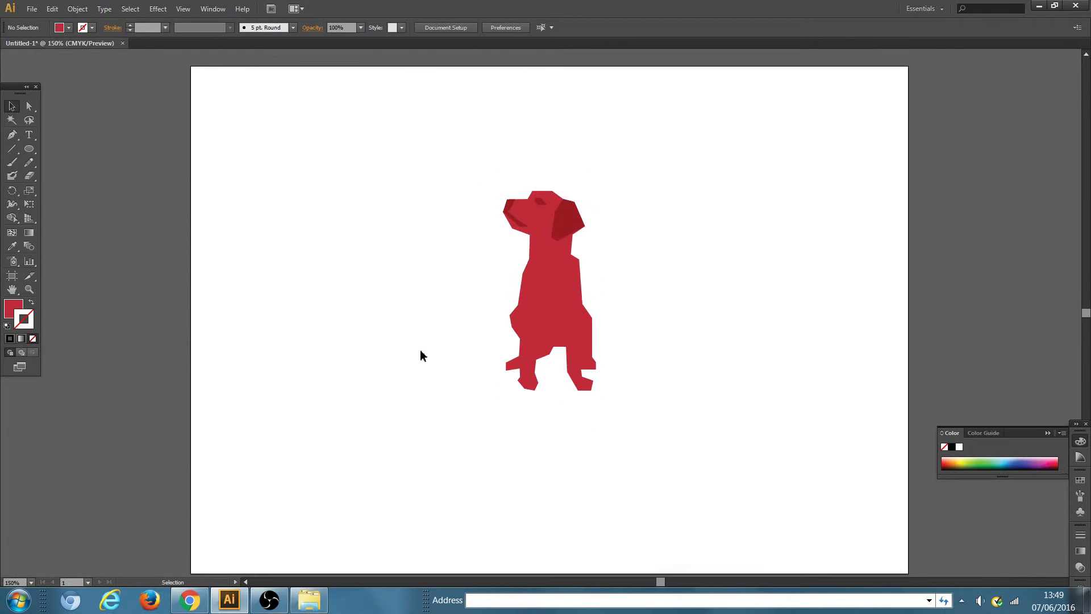
pyautogui.click(30, 148)
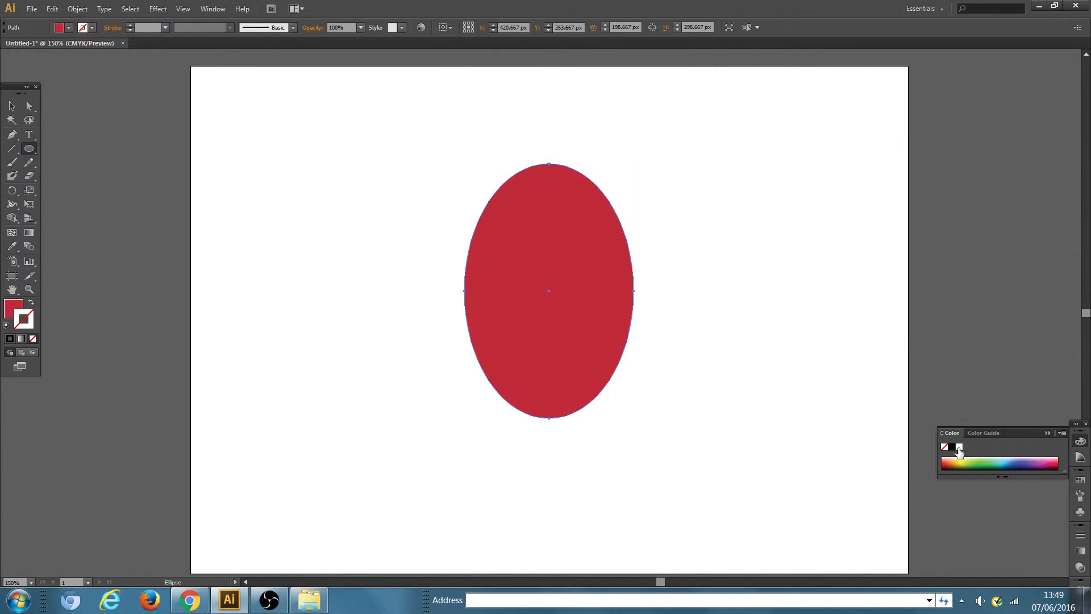
pyautogui.click(32, 312)
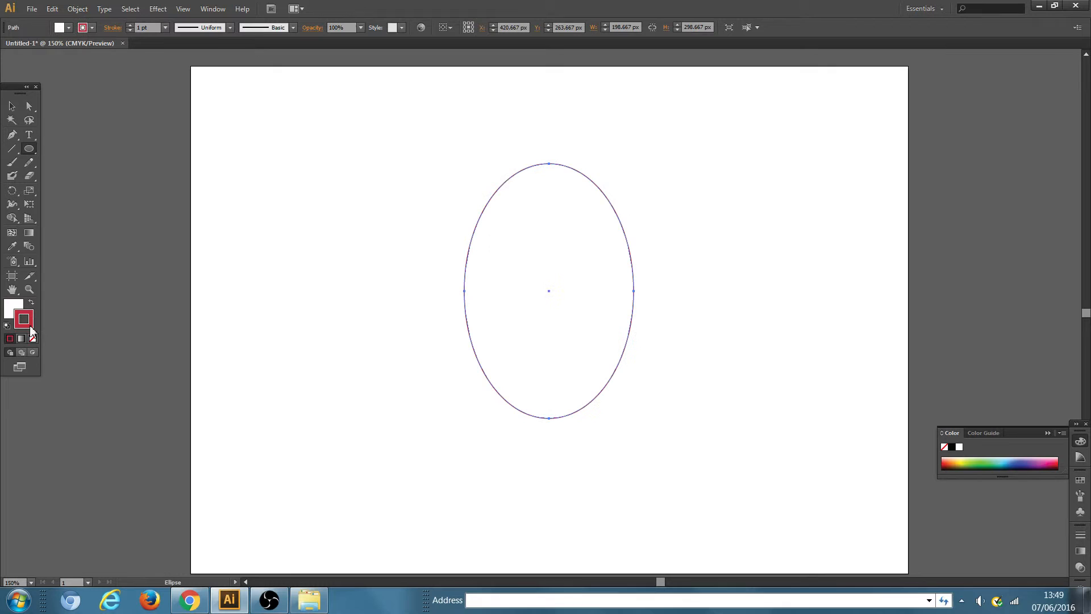
pyautogui.click(10, 106)
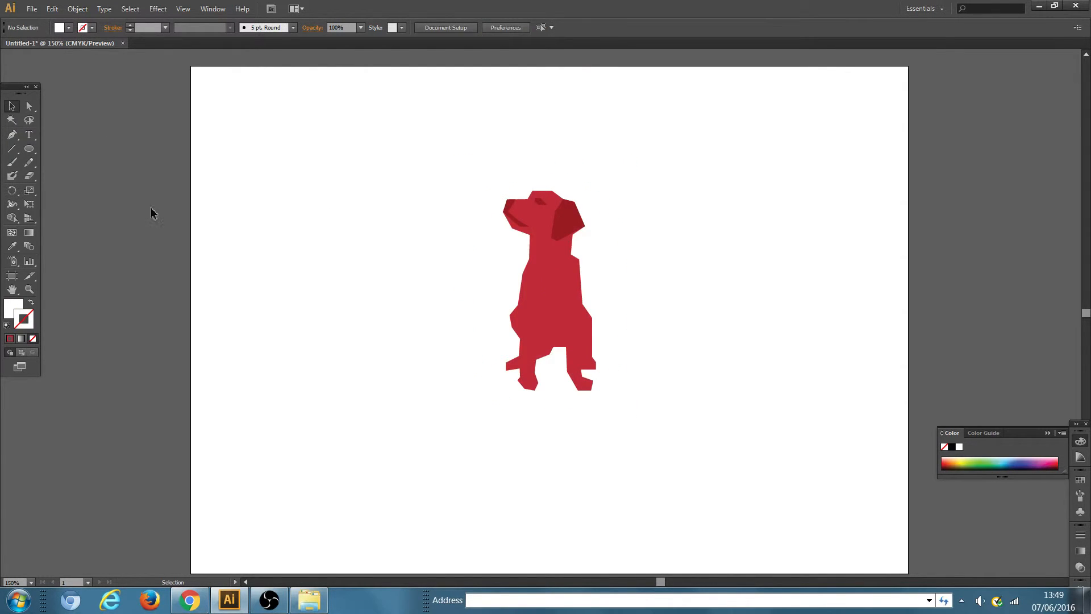
# Draw an artboard-sized rectangle filled pink and place it behind the ellipse and dog
pyautogui.click(30, 148)
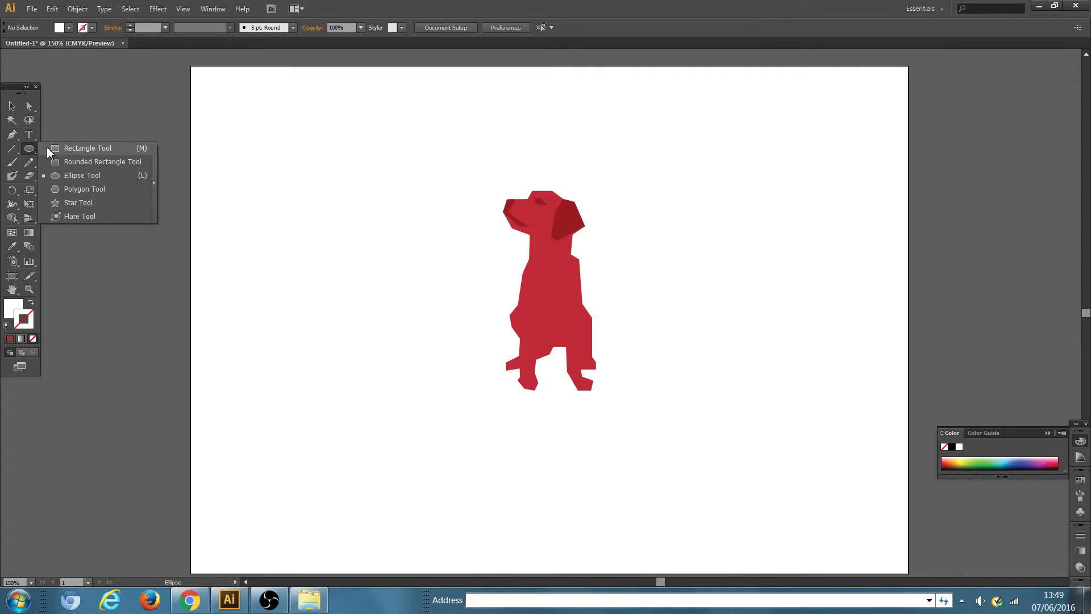
pyautogui.click(88, 148)
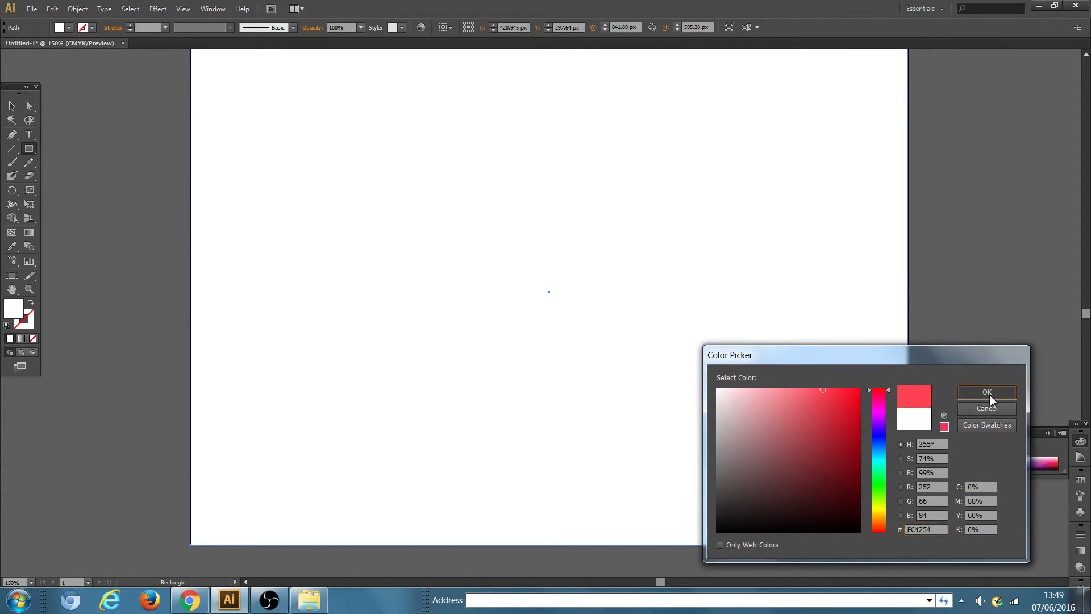
pyautogui.click(986, 392)
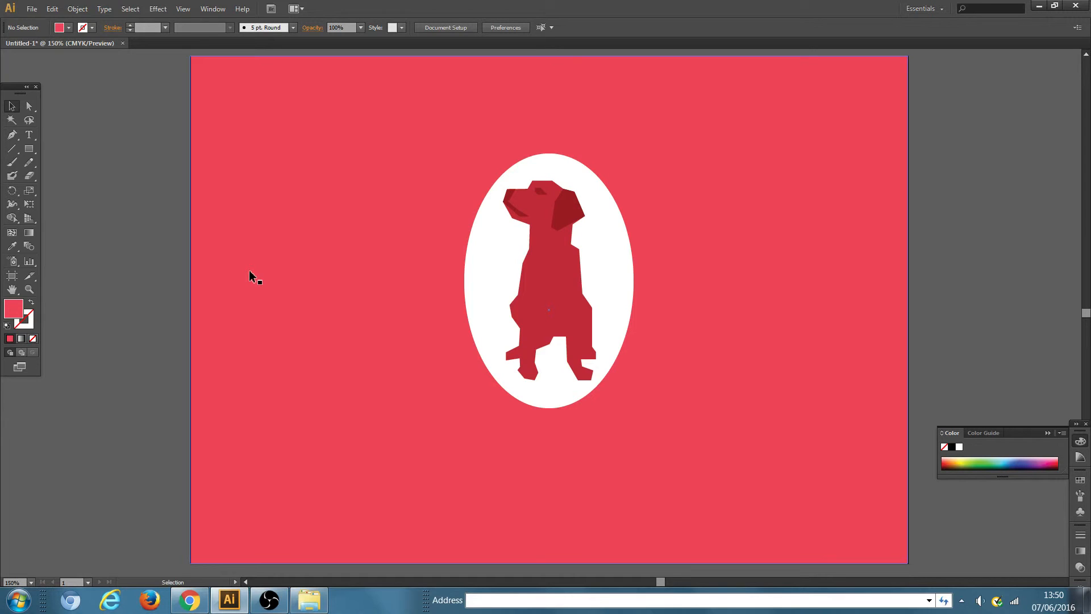
pyautogui.moveTo(291, 272)
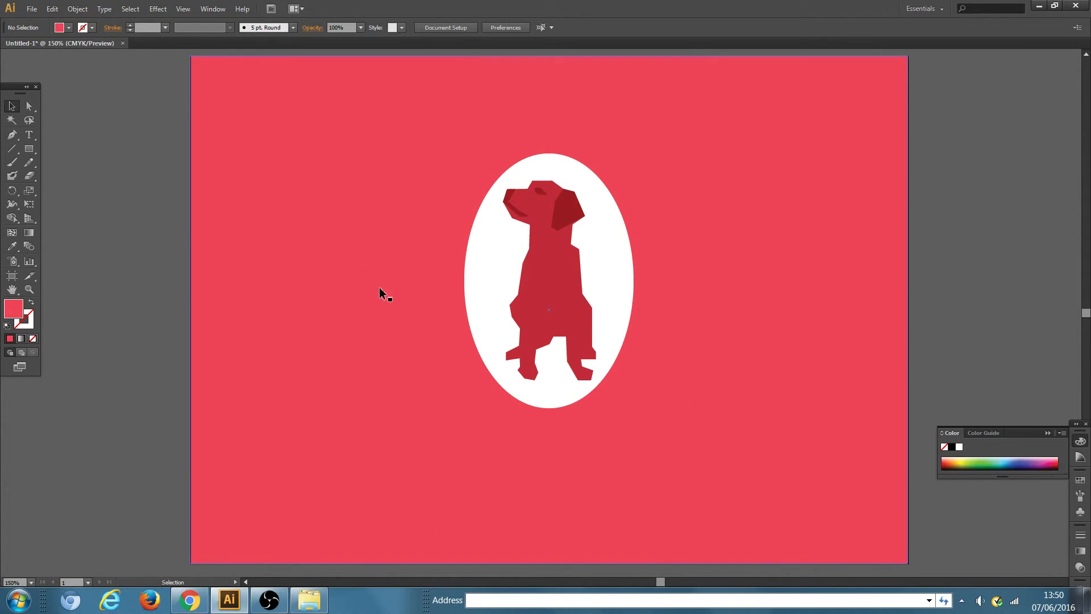
pyautogui.moveTo(532, 256)
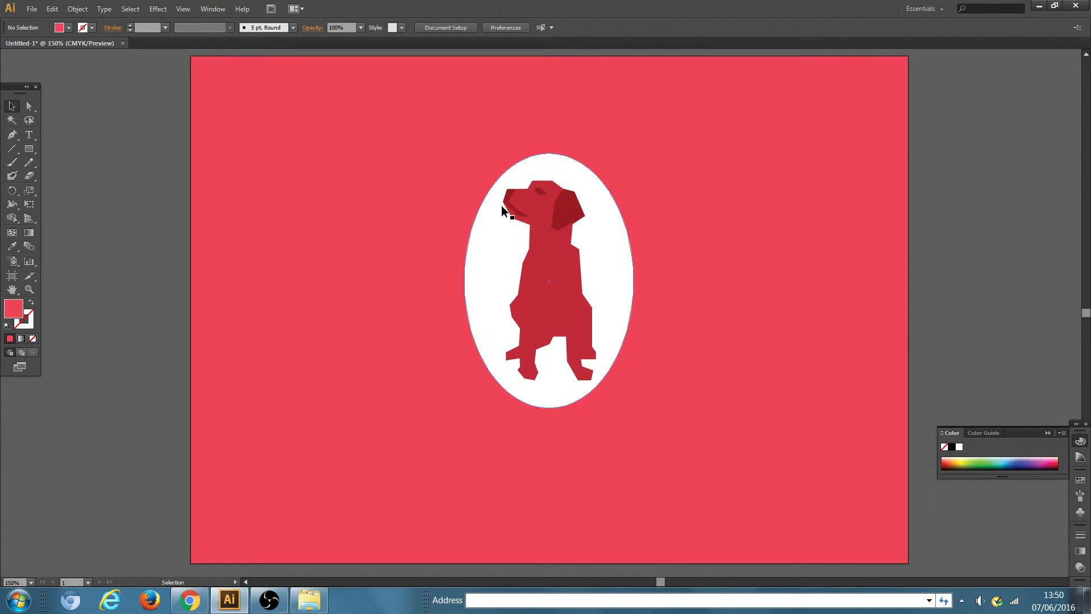
pyautogui.moveTo(507, 212)
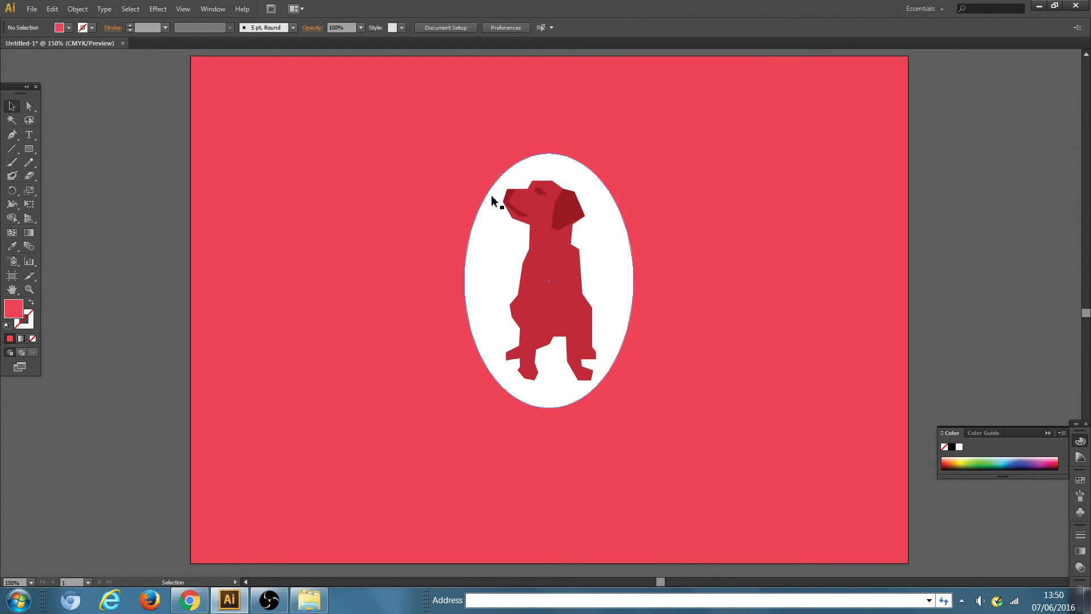
pyautogui.moveTo(506, 235)
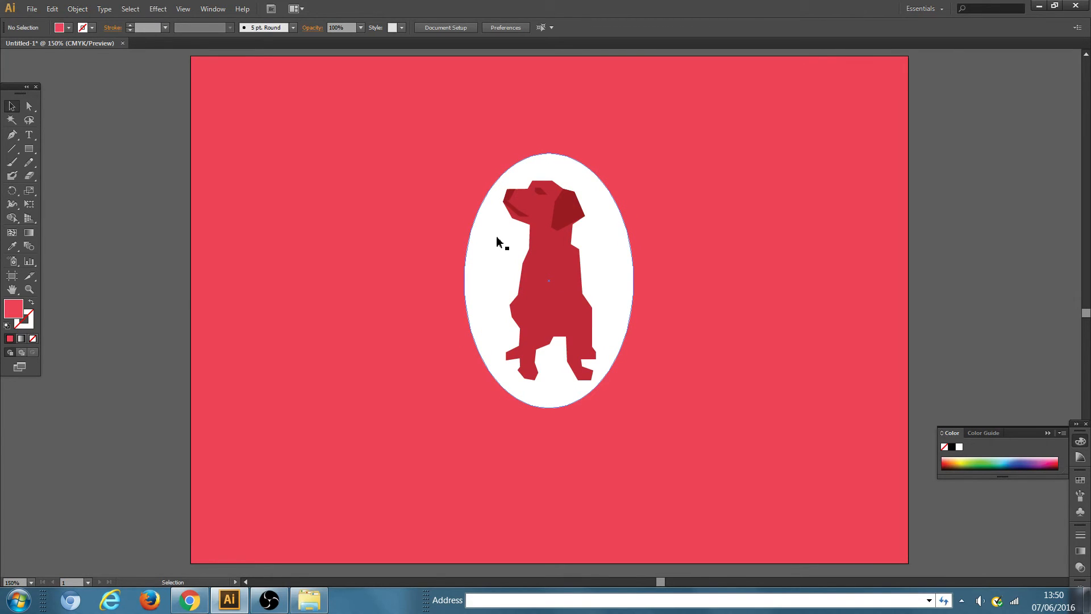
pyautogui.moveTo(497, 284)
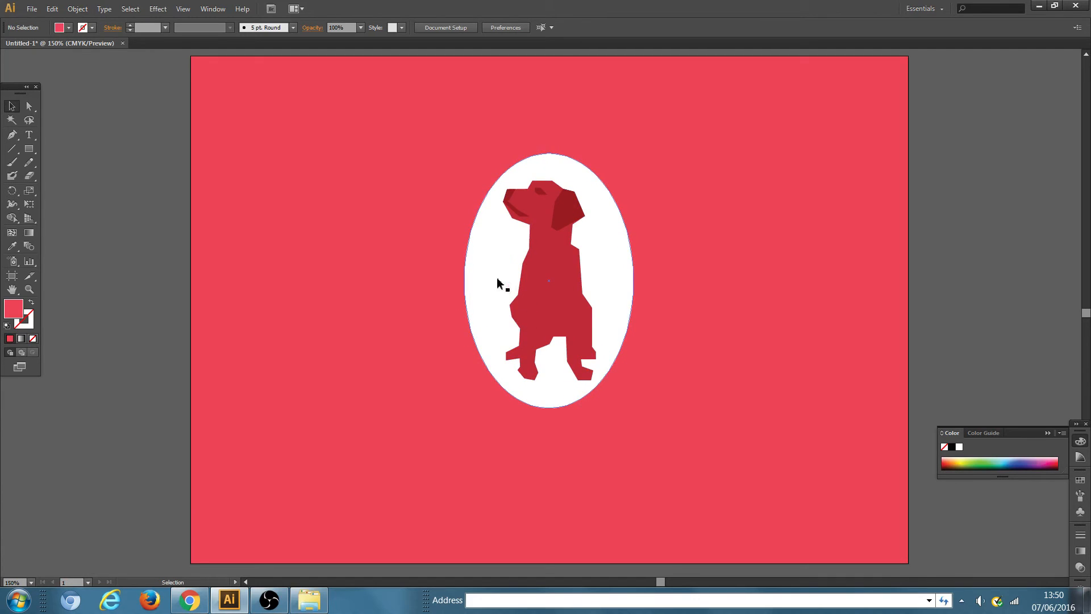